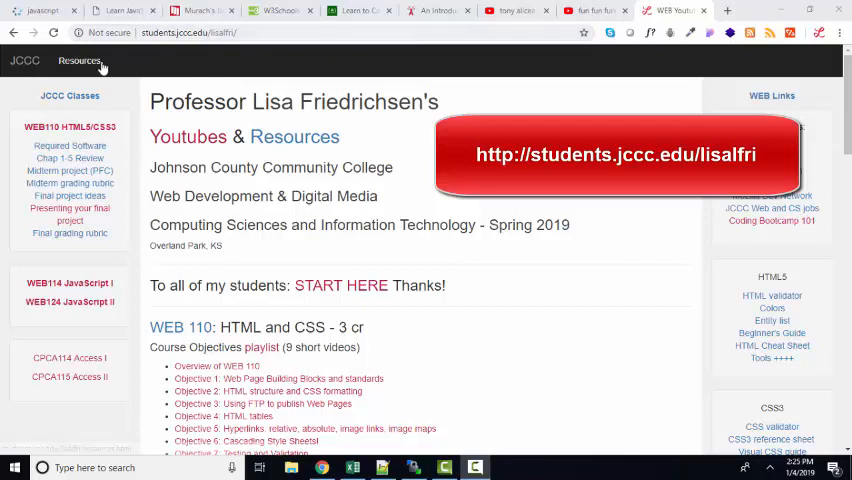
Step: Show the Resources page's Free Resources for JavaScript section, then move to the Cengage textbook tab
click(80, 60)
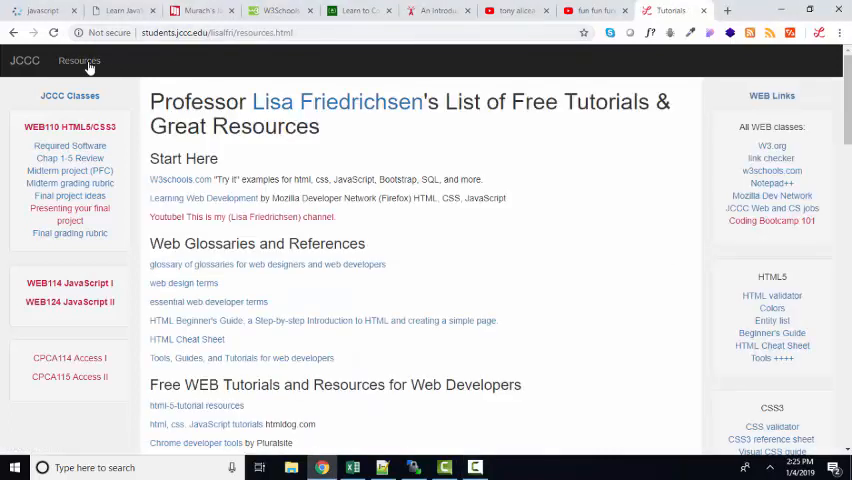
scroll(down, 3)
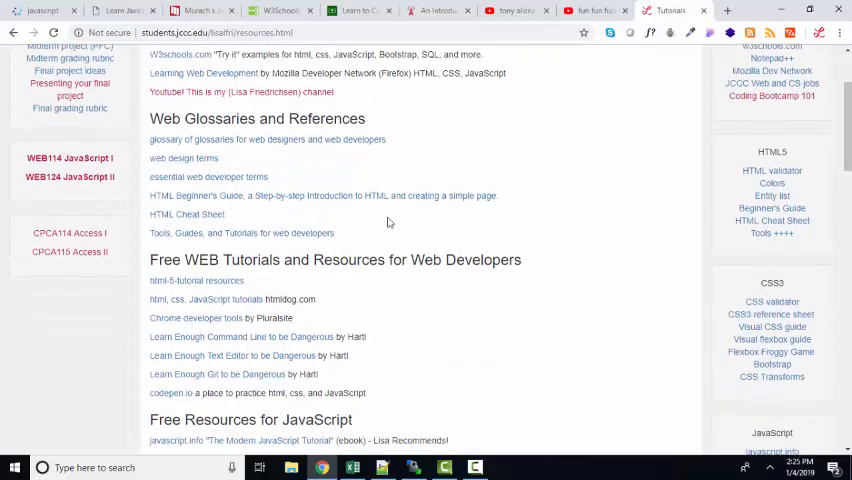
scroll(down, 3)
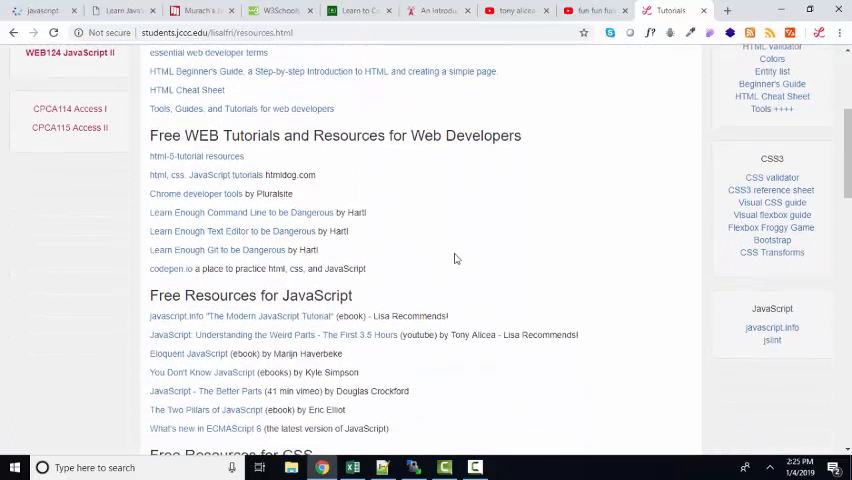
scroll(down, 3)
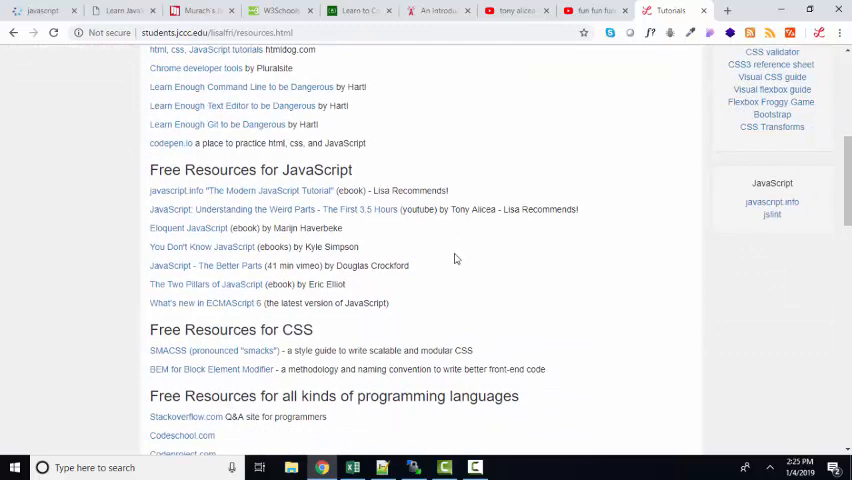
click(42, 12)
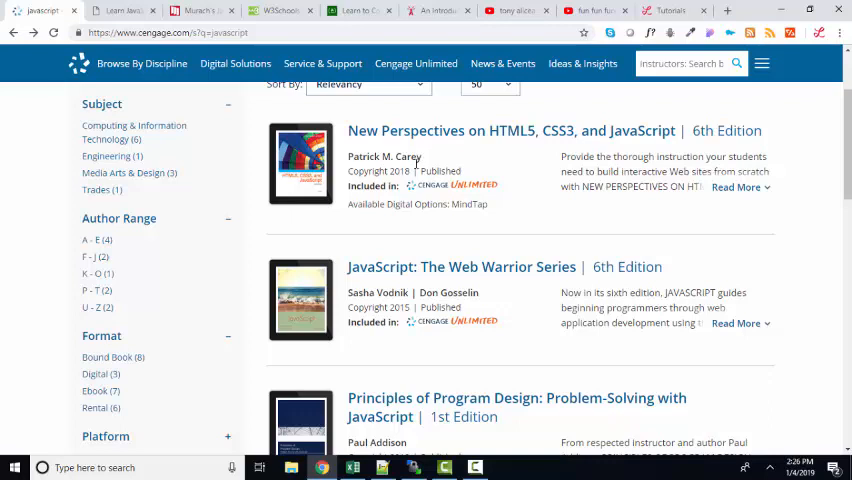
Step: Highlight the author name under the first JavaScript textbook in the Cengage catalogue
double_click(384, 156)
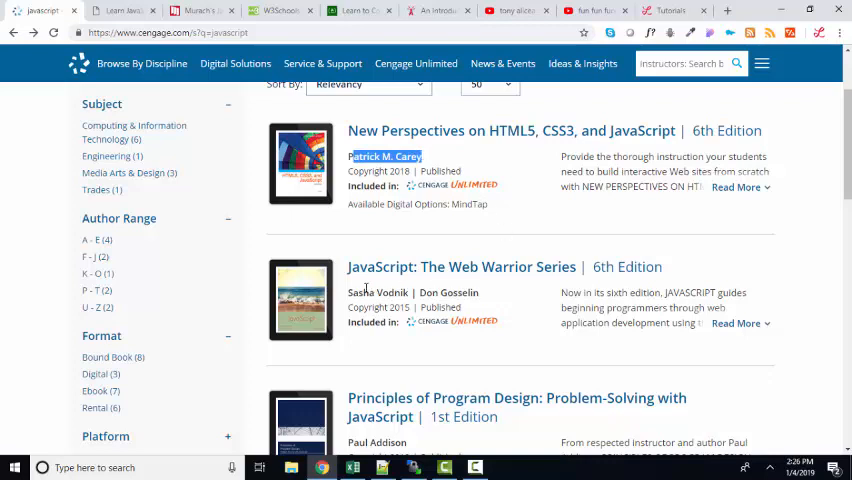
double_click(376, 292)
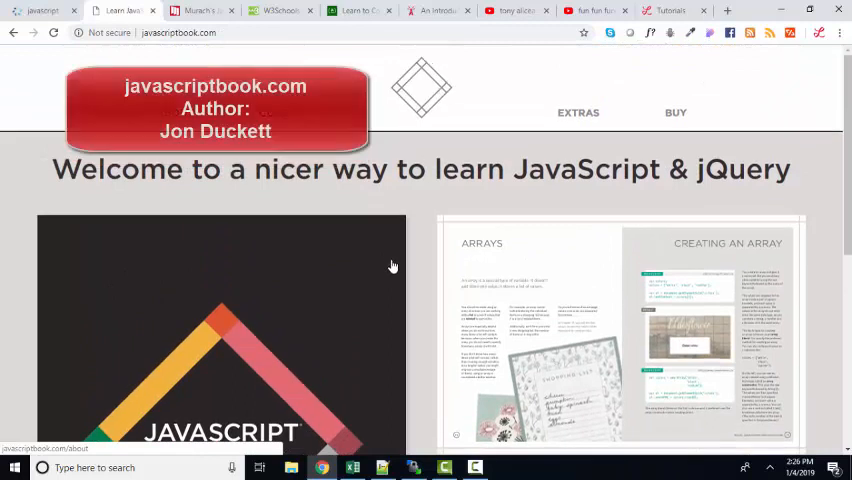
Step: Scroll through the javascriptbook.com welcome page for the JavaScript & jQuery book
scroll(down, 3)
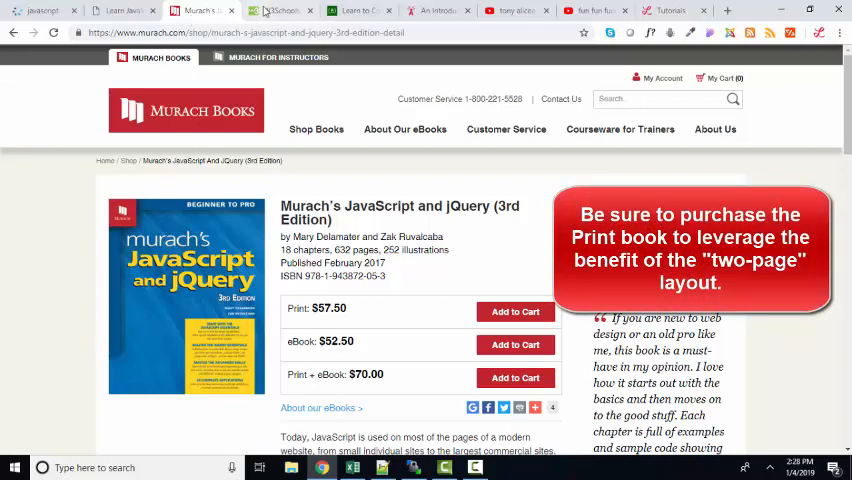
Step: Move on from the Murach JavaScript and jQuery page to the W3Schools tab
click(280, 10)
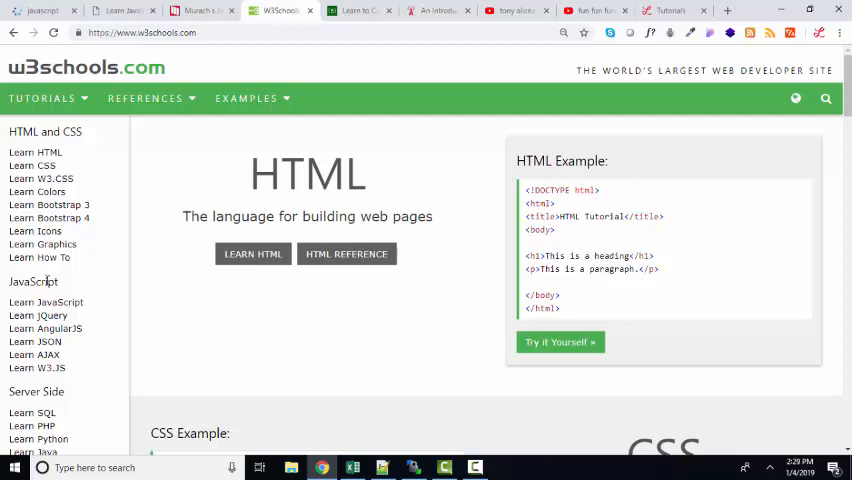
Step: Launch the W3Schools home page HTML Example in the Try it Yourself editor
scroll(down, 3)
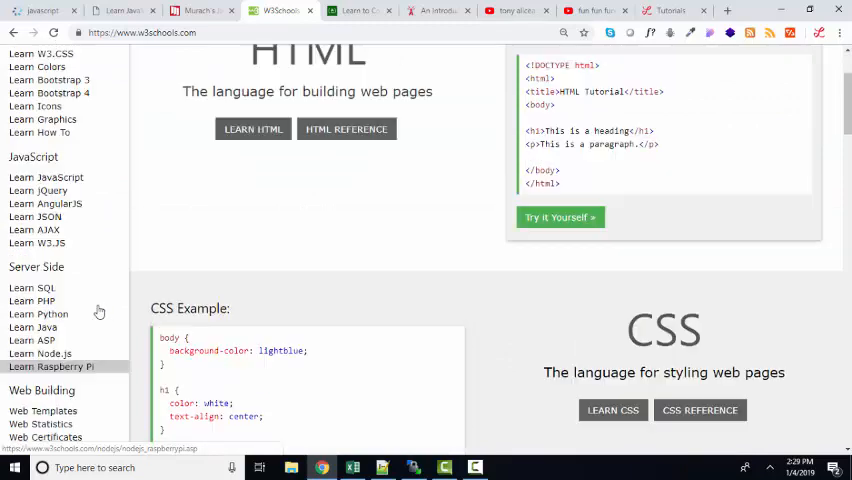
scroll(up, 3)
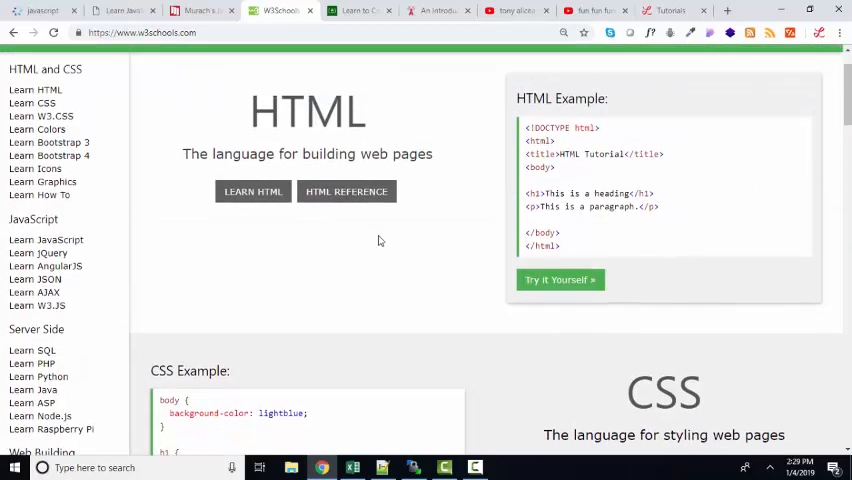
scroll(up, 3)
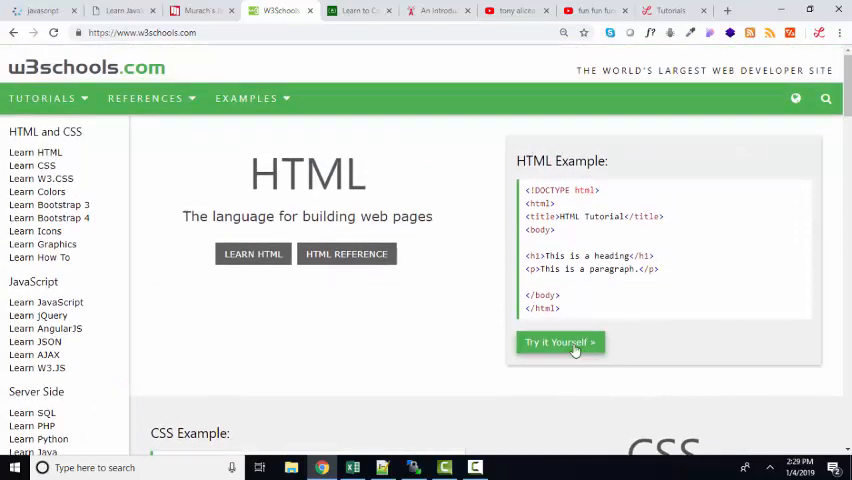
click(560, 342)
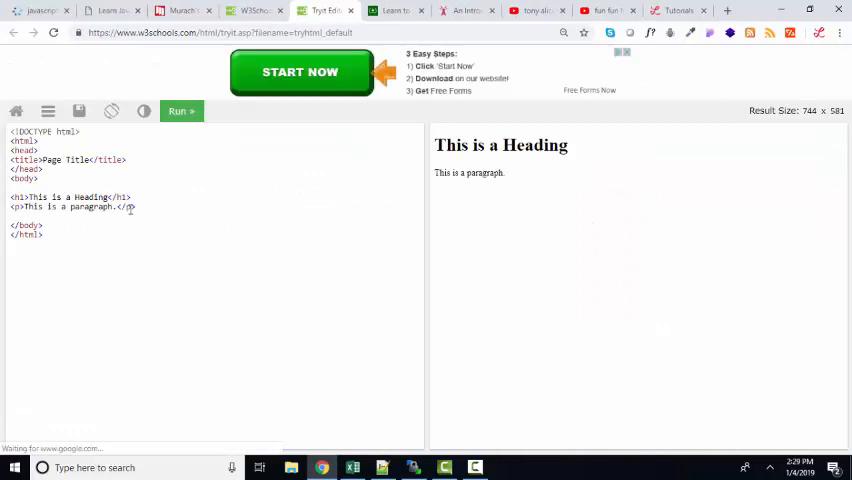
mouse_move(192, 214)
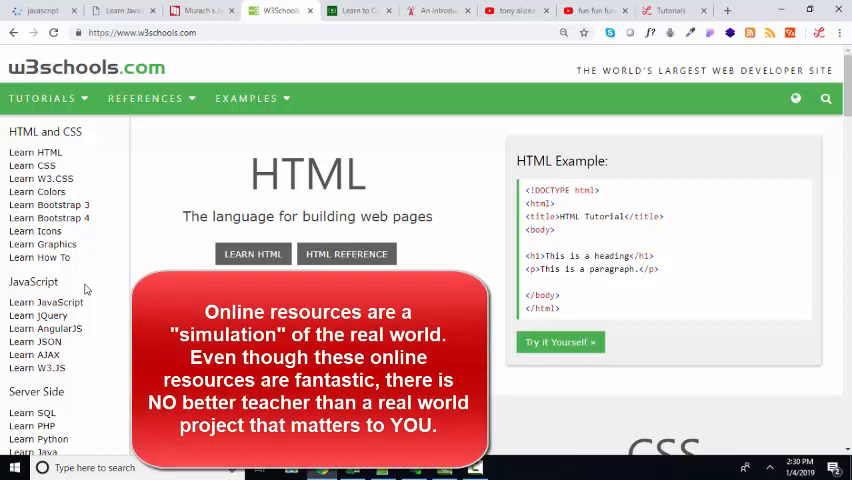
mouse_move(514, 206)
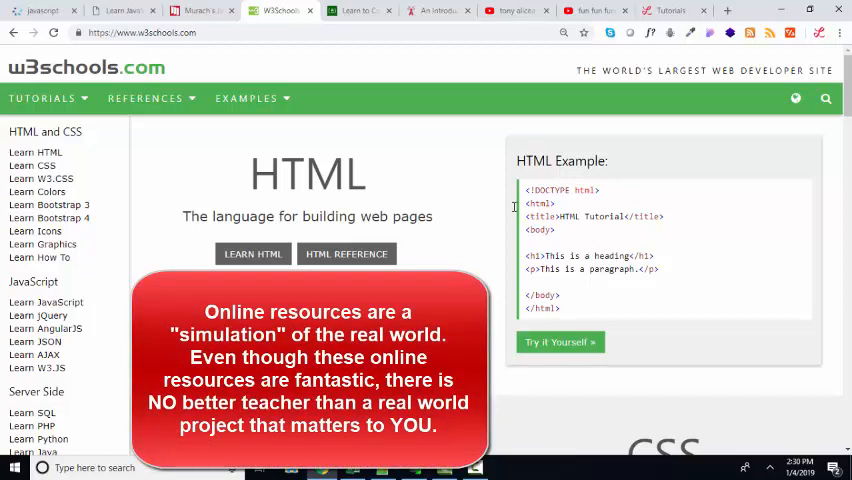
mouse_move(824, 100)
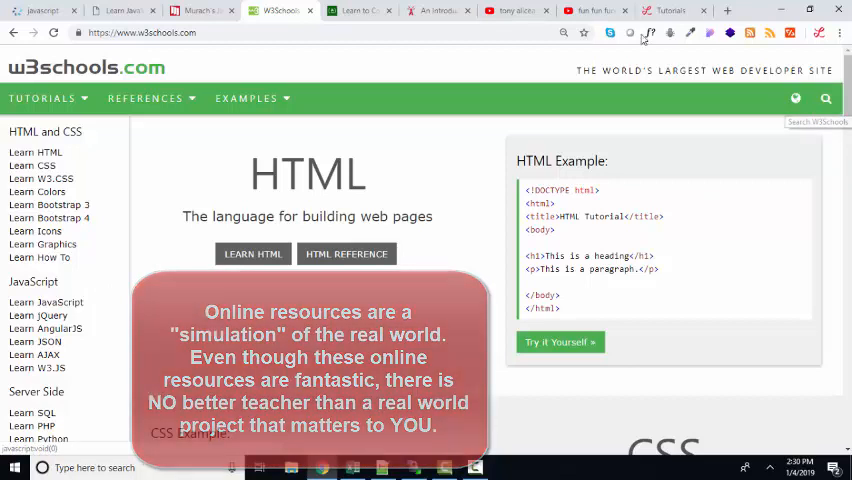
click(356, 10)
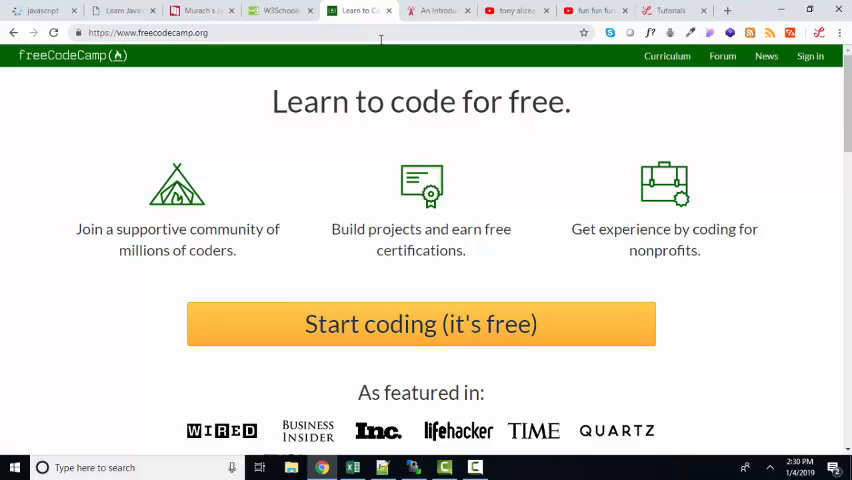
mouse_move(240, 100)
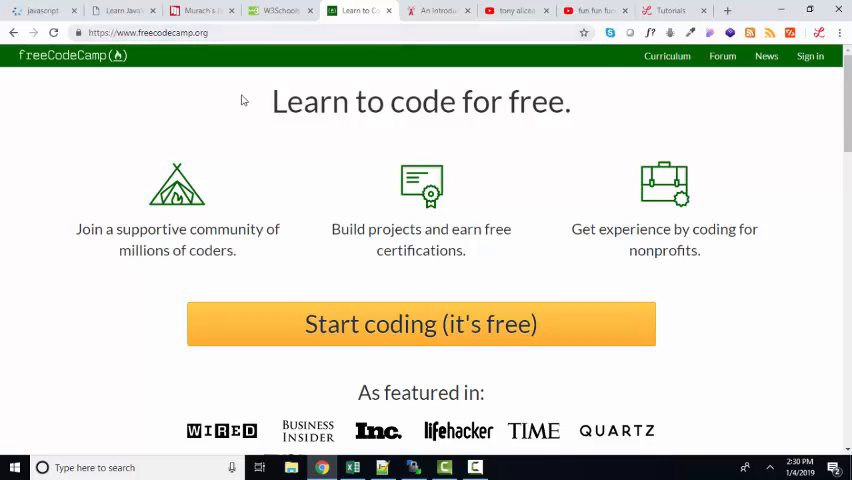
Step: Move from the freeCodeCamp home page to the javascript.info tutorial tab
click(436, 10)
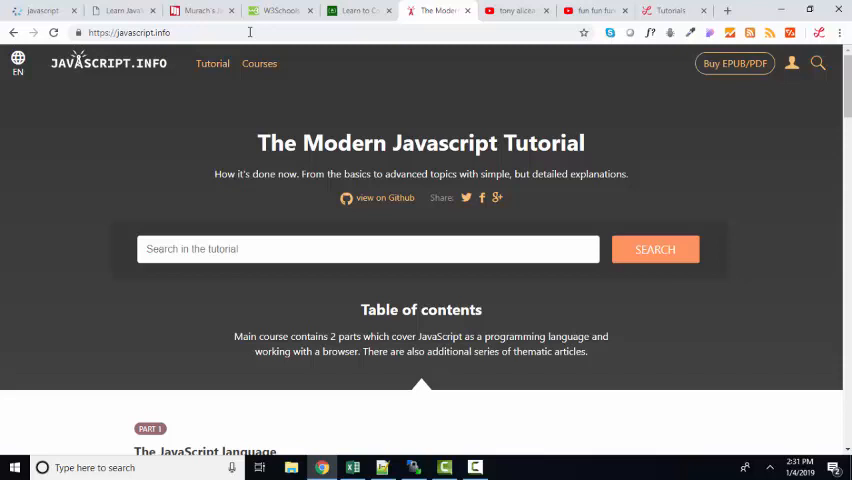
mouse_move(264, 56)
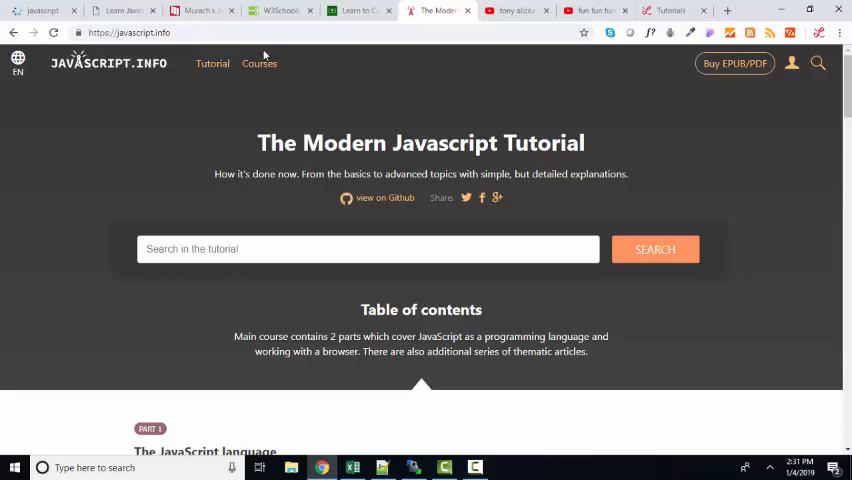
Step: Reach Part 2 of the javascript.info contents and enter the DOM tree lesson
scroll(down, 3)
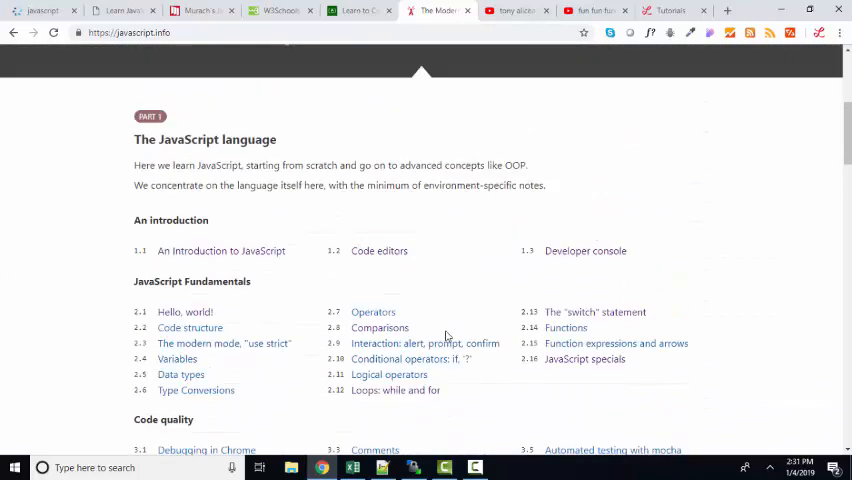
scroll(down, 3)
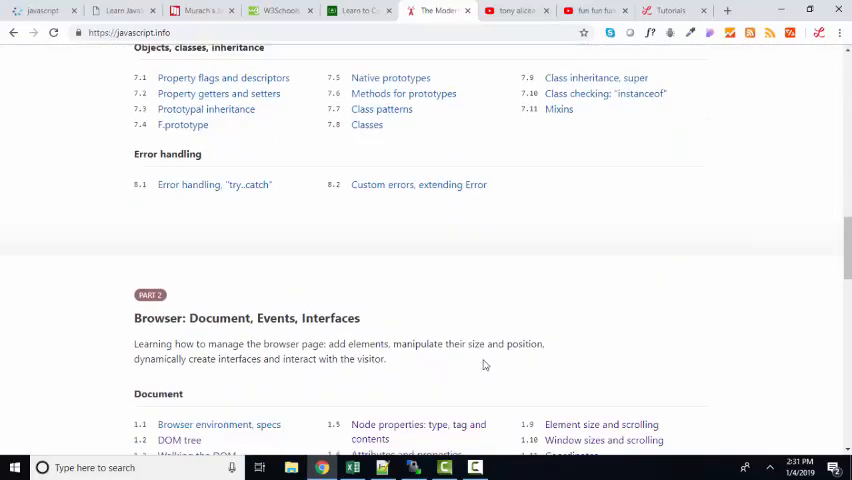
scroll(down, 3)
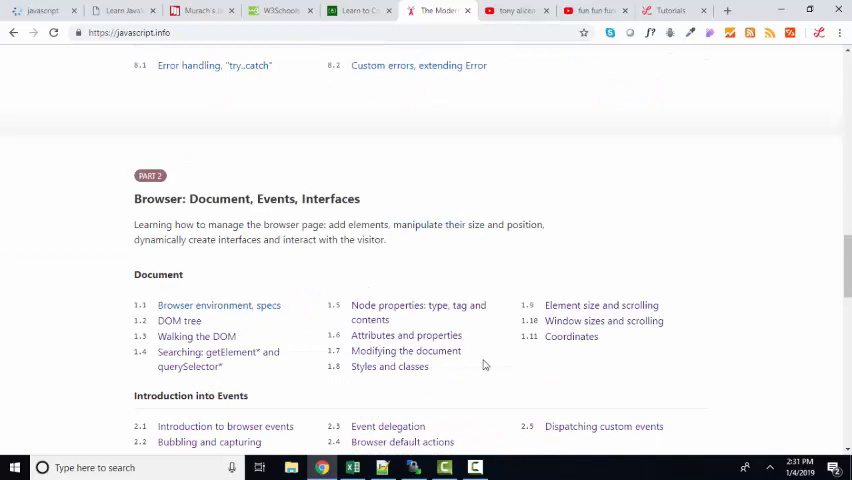
mouse_move(180, 320)
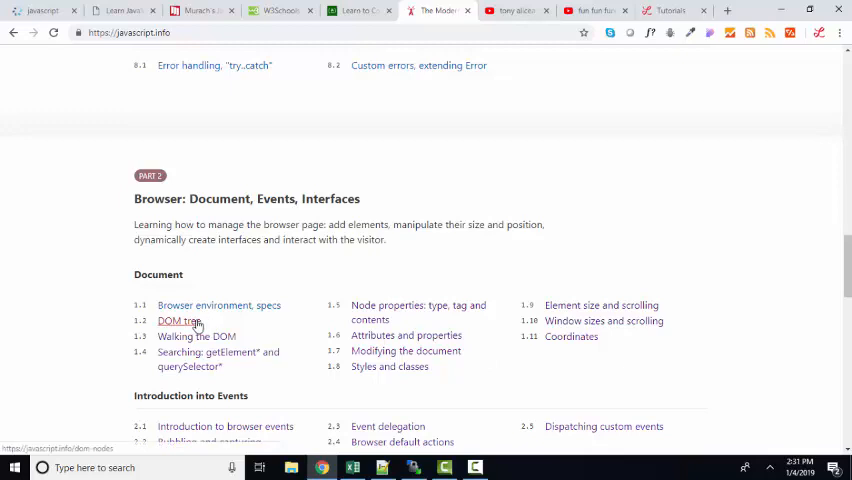
click(174, 320)
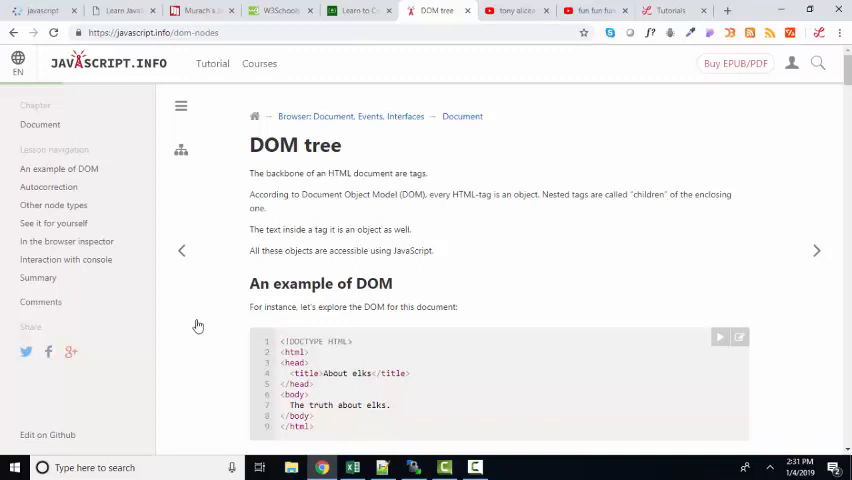
mouse_move(172, 304)
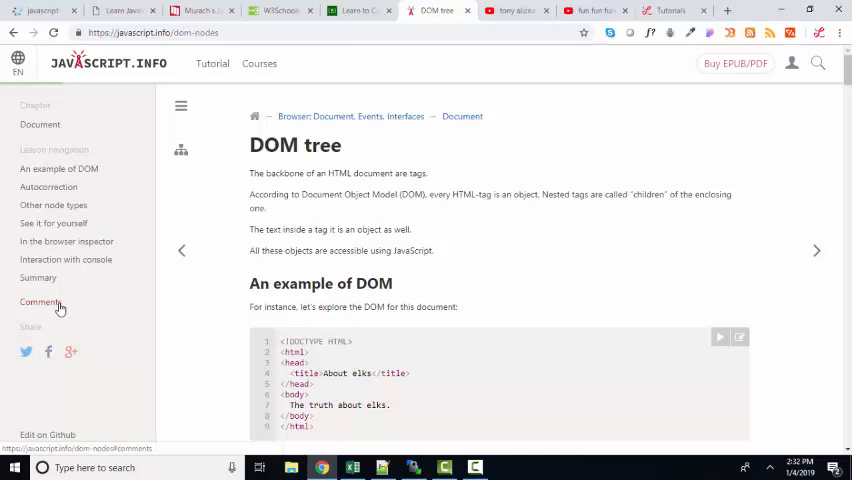
scroll(down, 3)
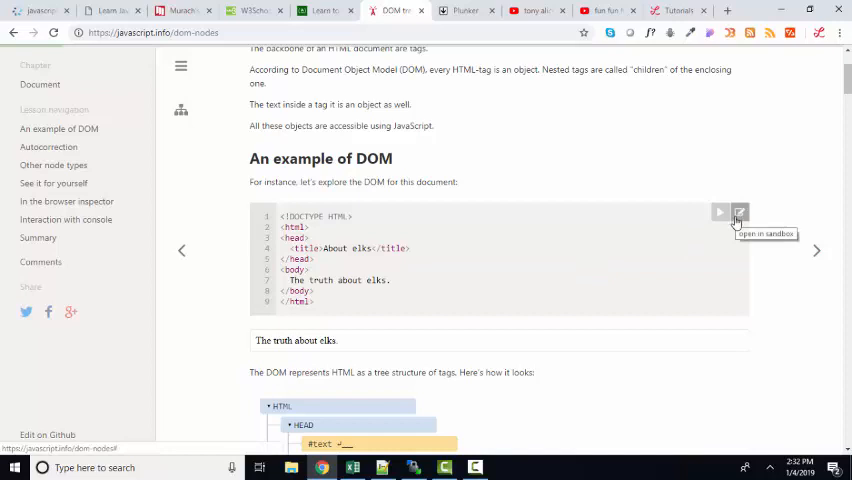
scroll(down, 3)
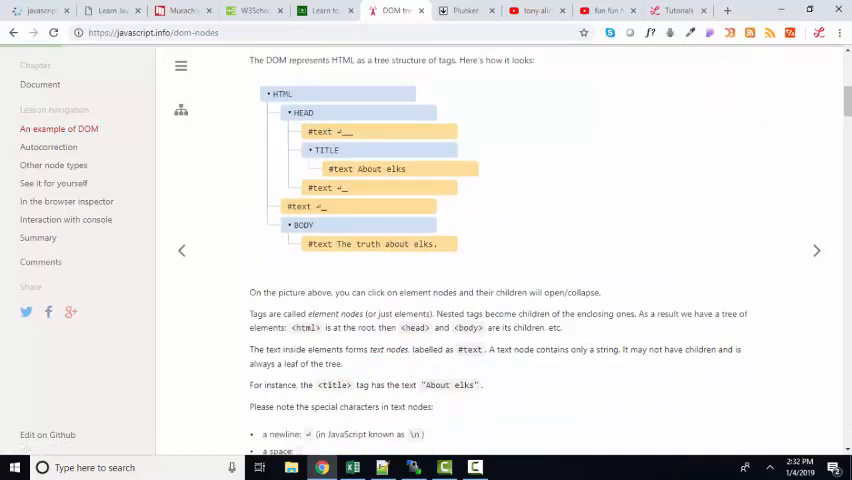
scroll(down, 3)
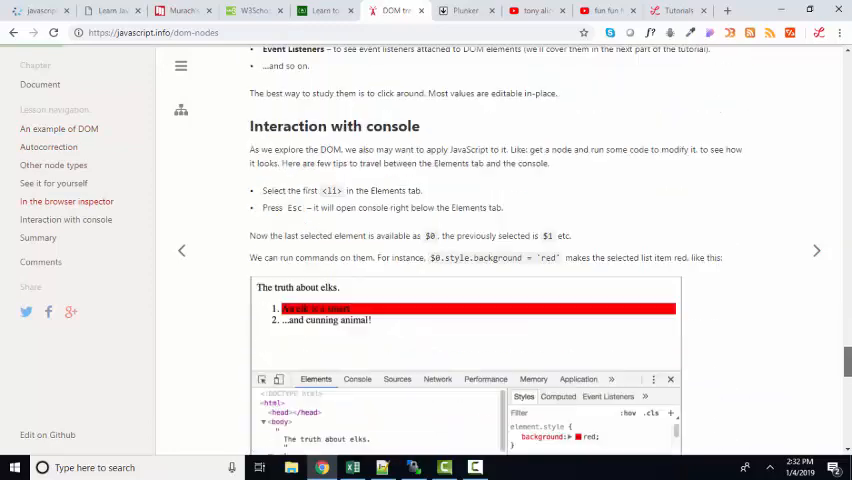
scroll(down, 3)
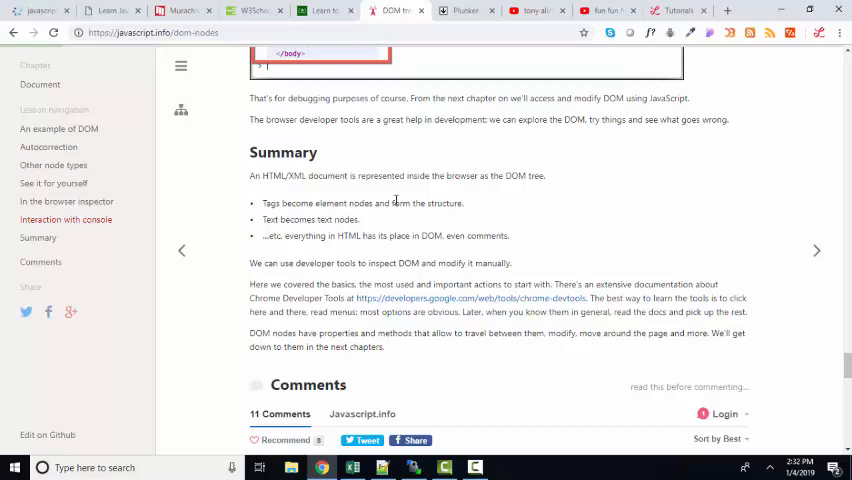
mouse_move(464, 200)
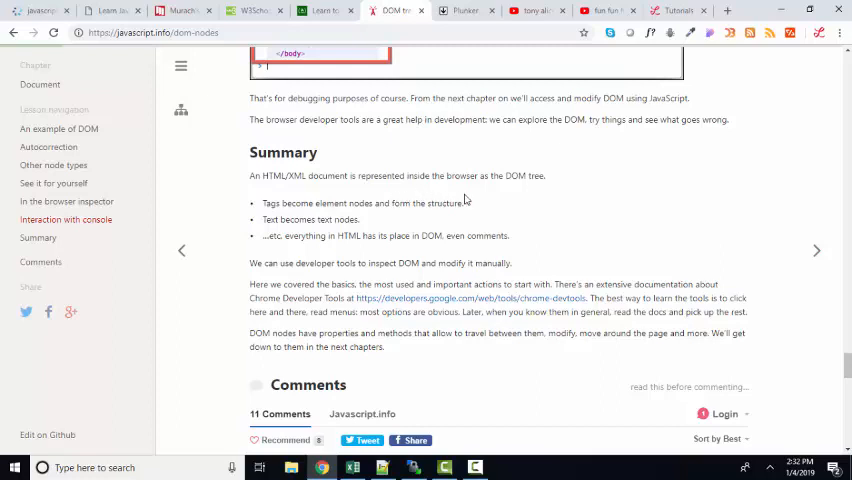
scroll(down, 3)
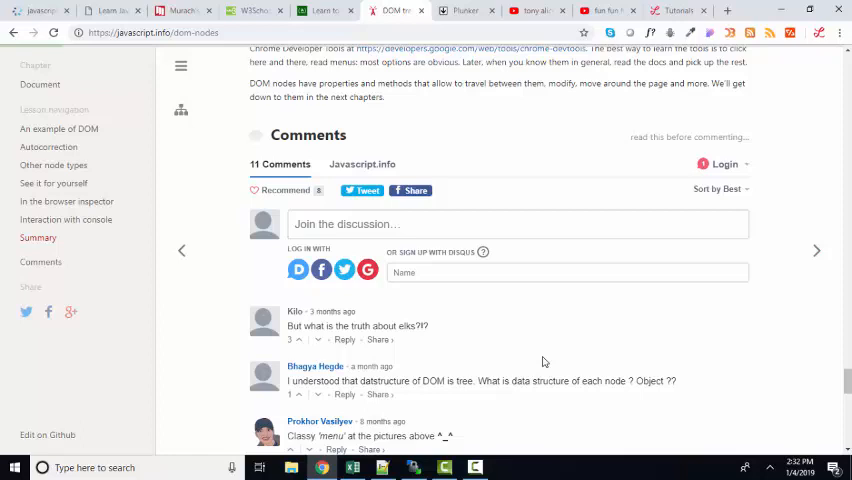
click(466, 12)
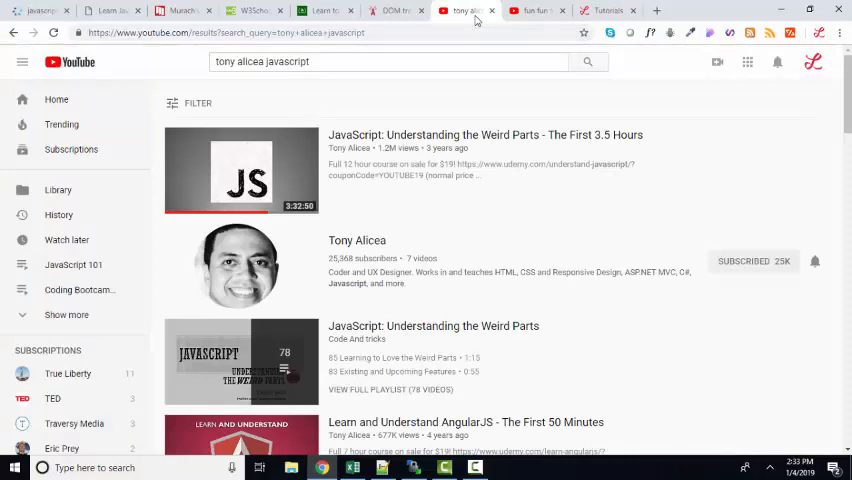
Step: Browse the Fun Fun Function results and Tony Alicea's uploads, then return to the JCCC tutorials tab
click(596, 12)
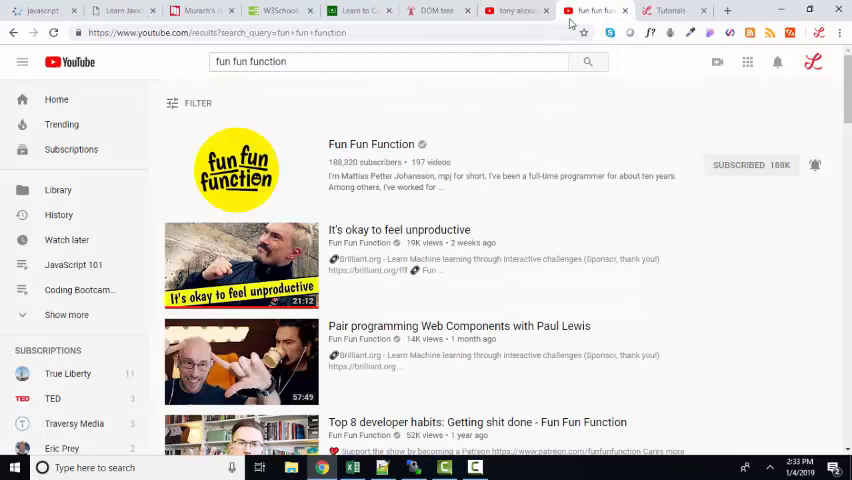
click(510, 10)
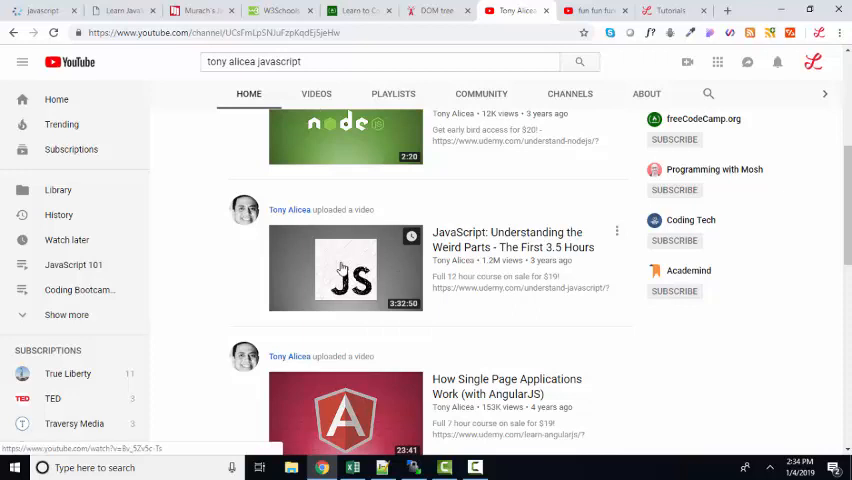
click(596, 10)
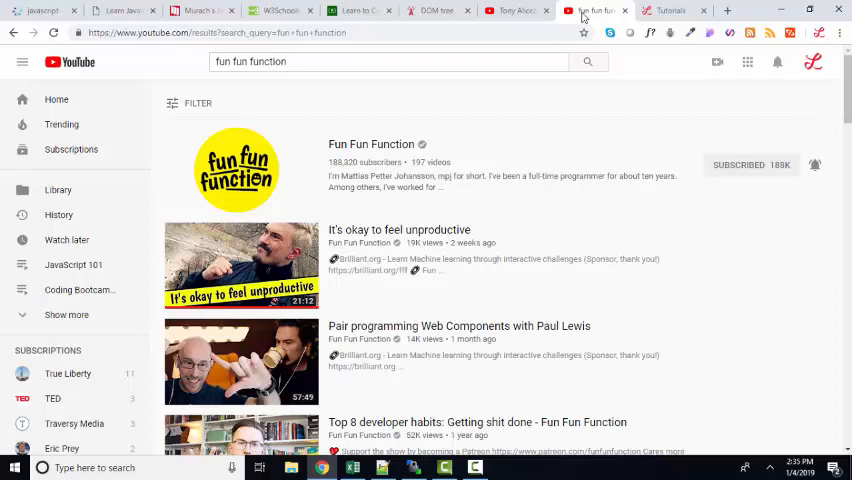
mouse_move(380, 220)
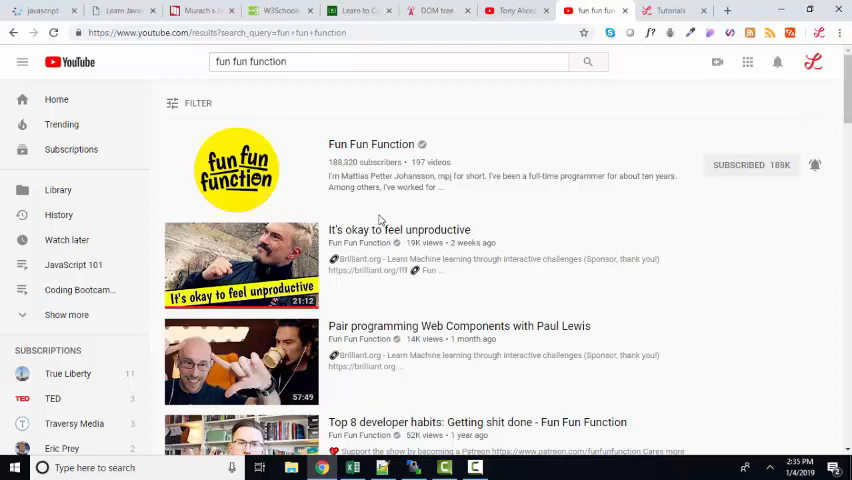
scroll(down, 3)
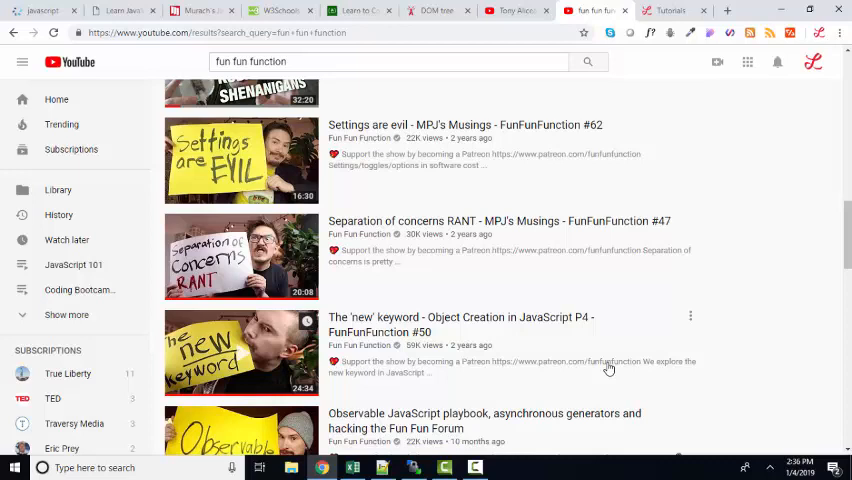
mouse_move(606, 352)
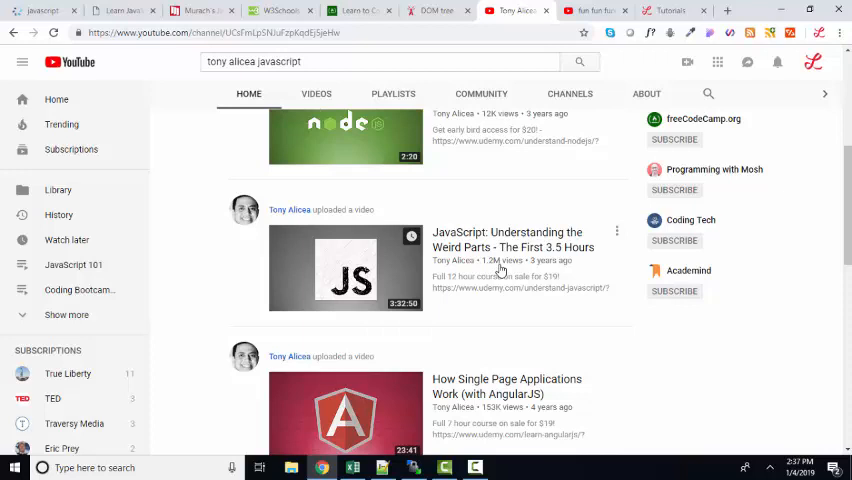
click(664, 12)
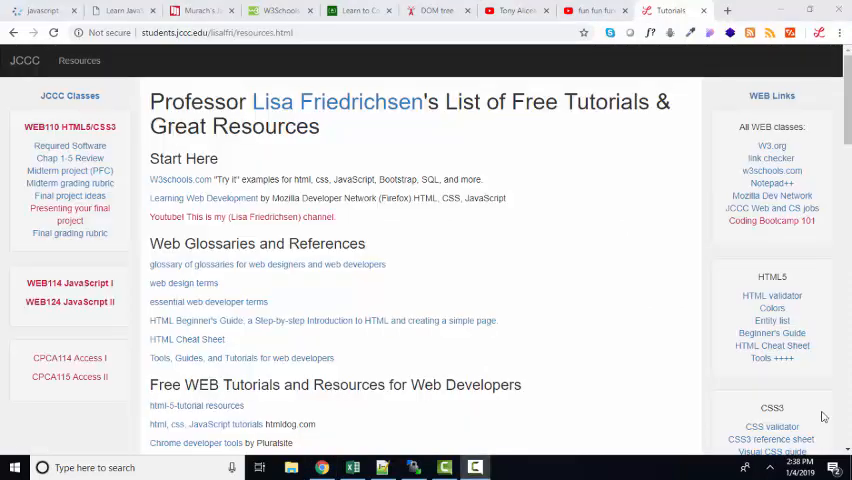